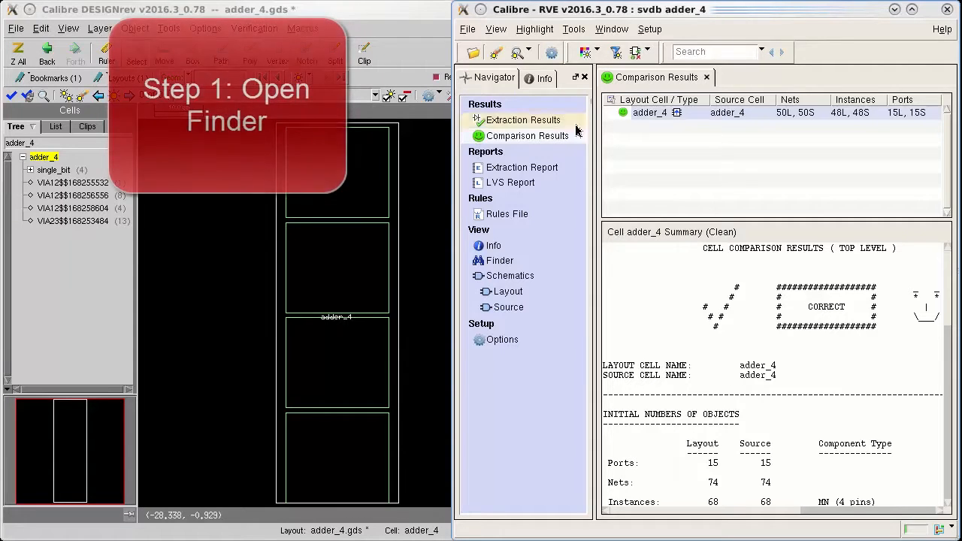
Step: Locate instance X2 in adder_4 by picking it from the layout viewer in the Finder
click(499, 260)
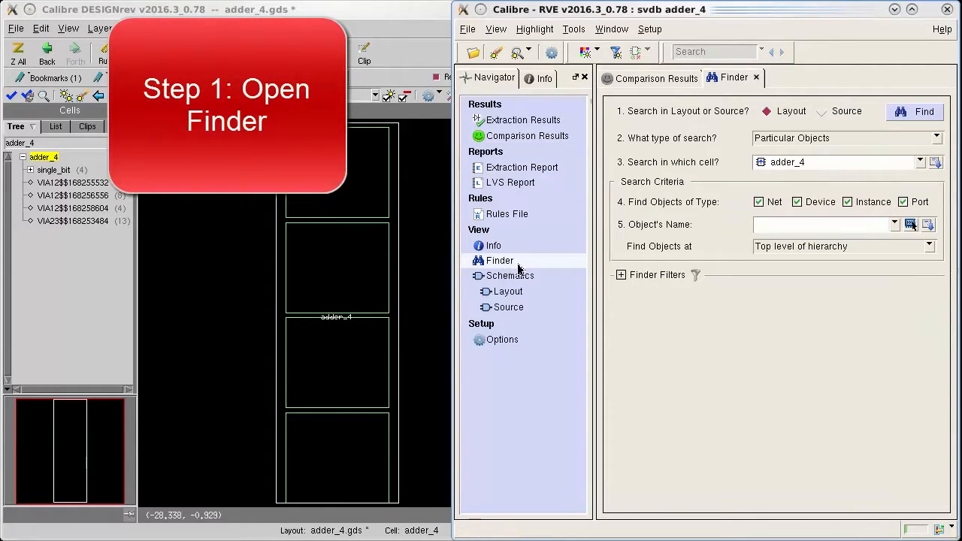
mouse_move(682, 264)
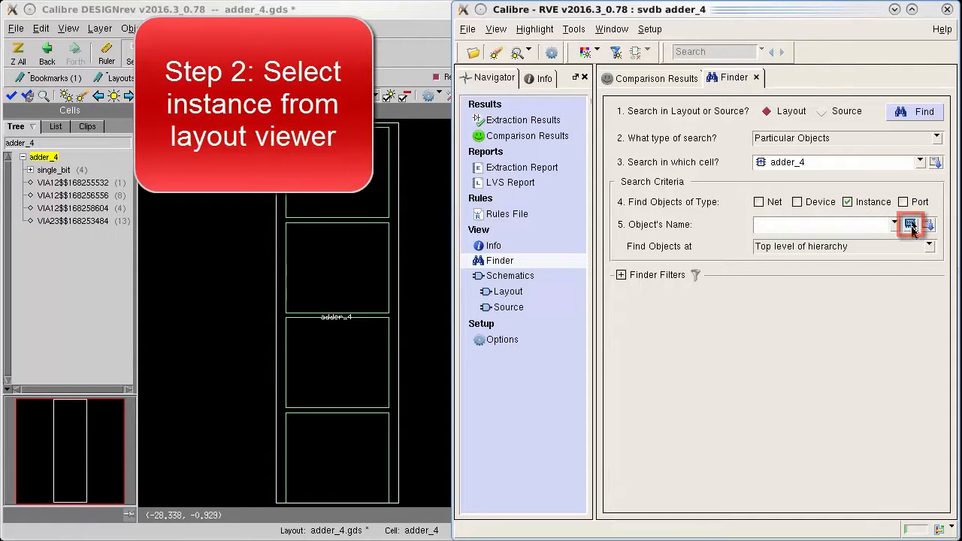
click(910, 225)
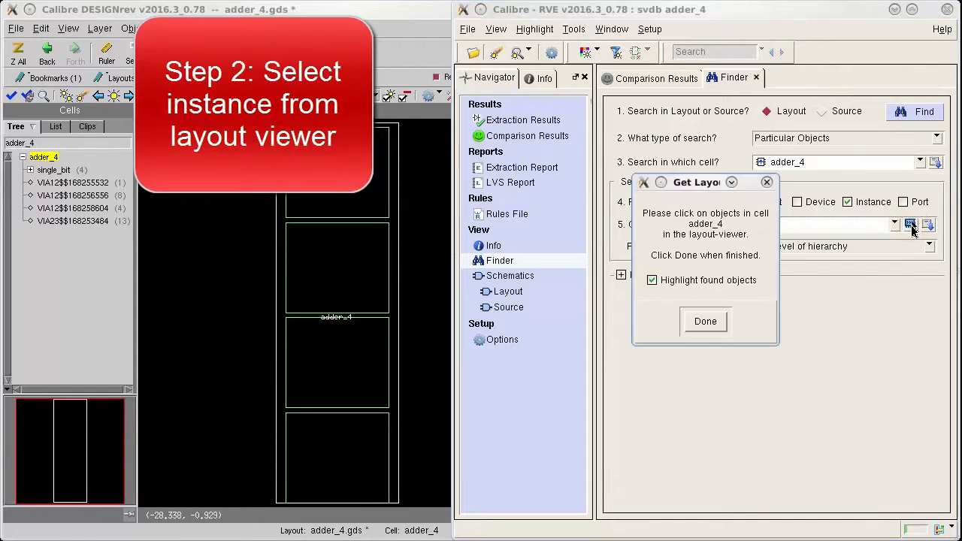
click(652, 281)
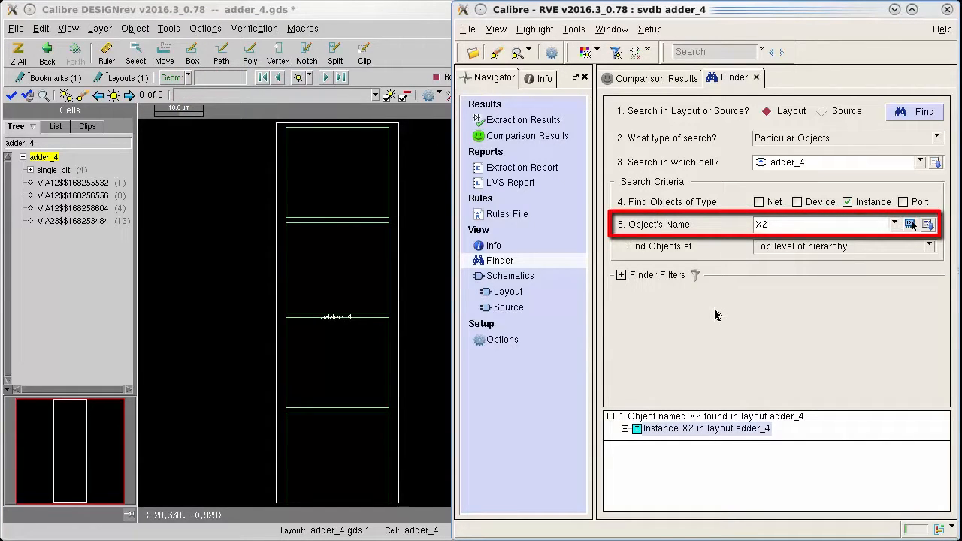
mouse_move(804, 405)
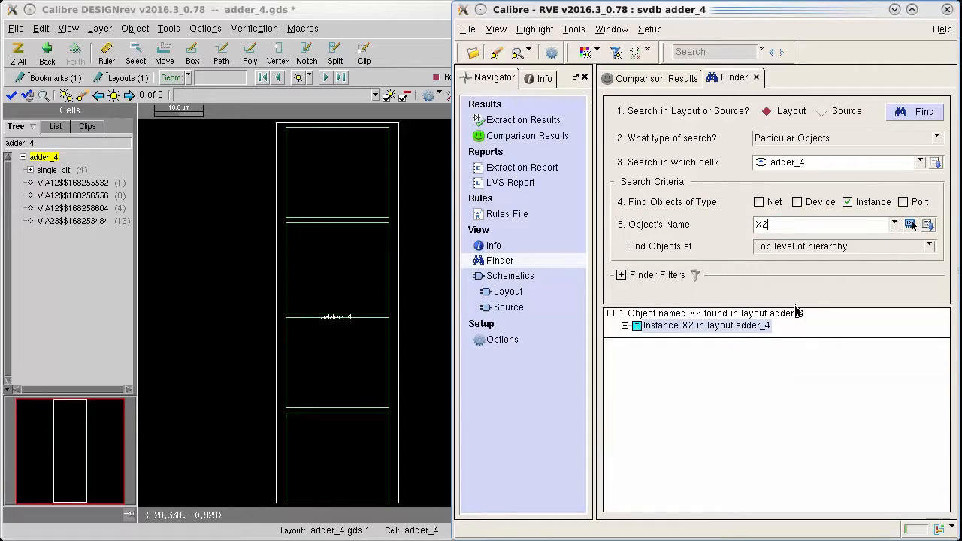
mouse_move(718, 291)
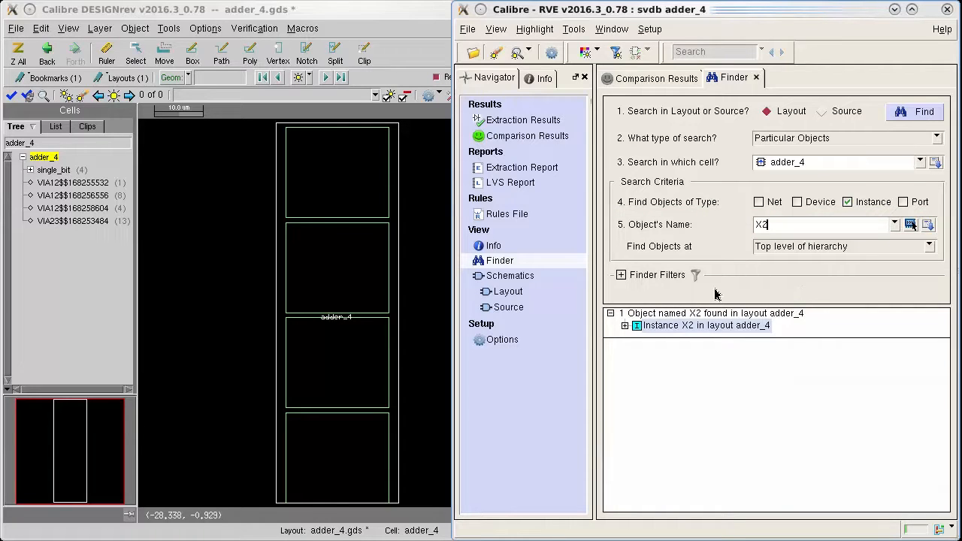
Step: Expand instance X2 to reveal its single_bit layout cell hierarchy and transform with delta (2,39.2)
click(624, 325)
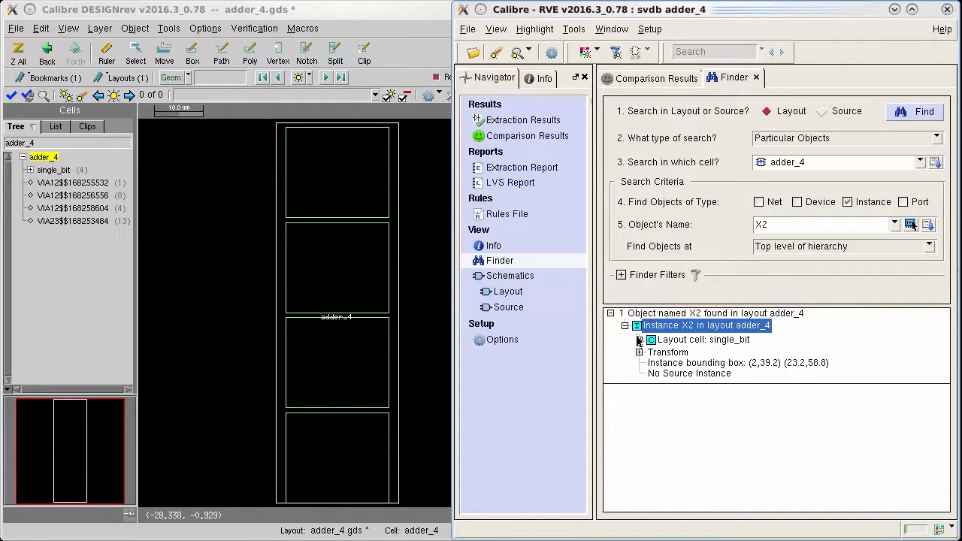
click(640, 340)
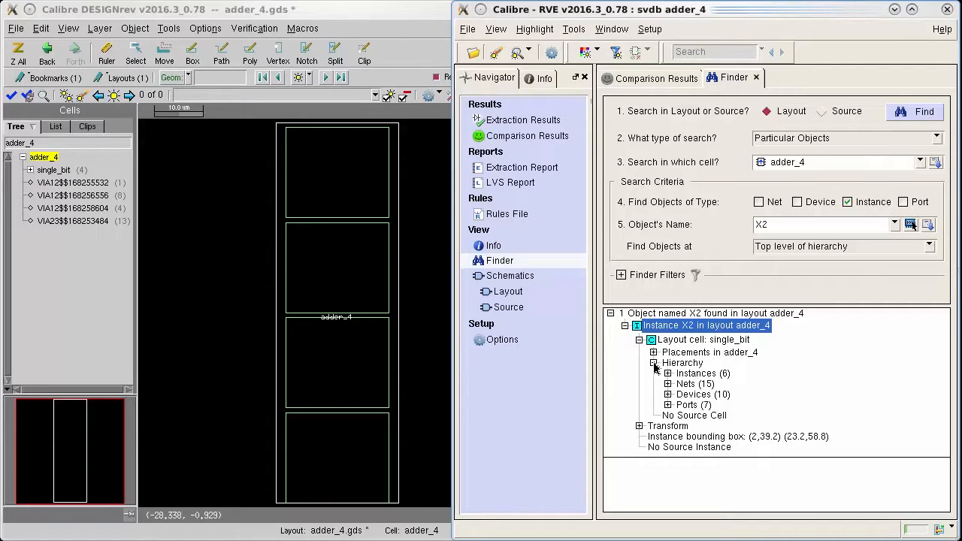
click(640, 425)
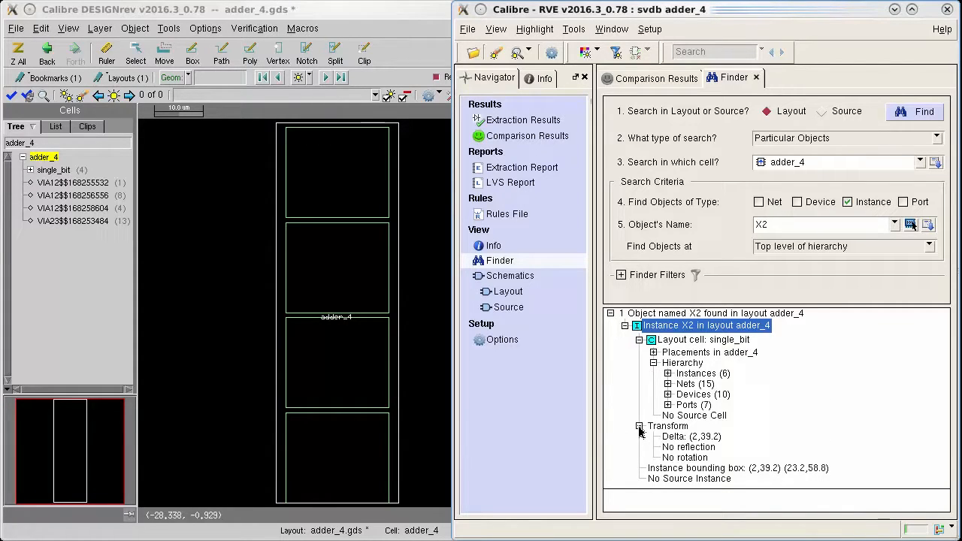